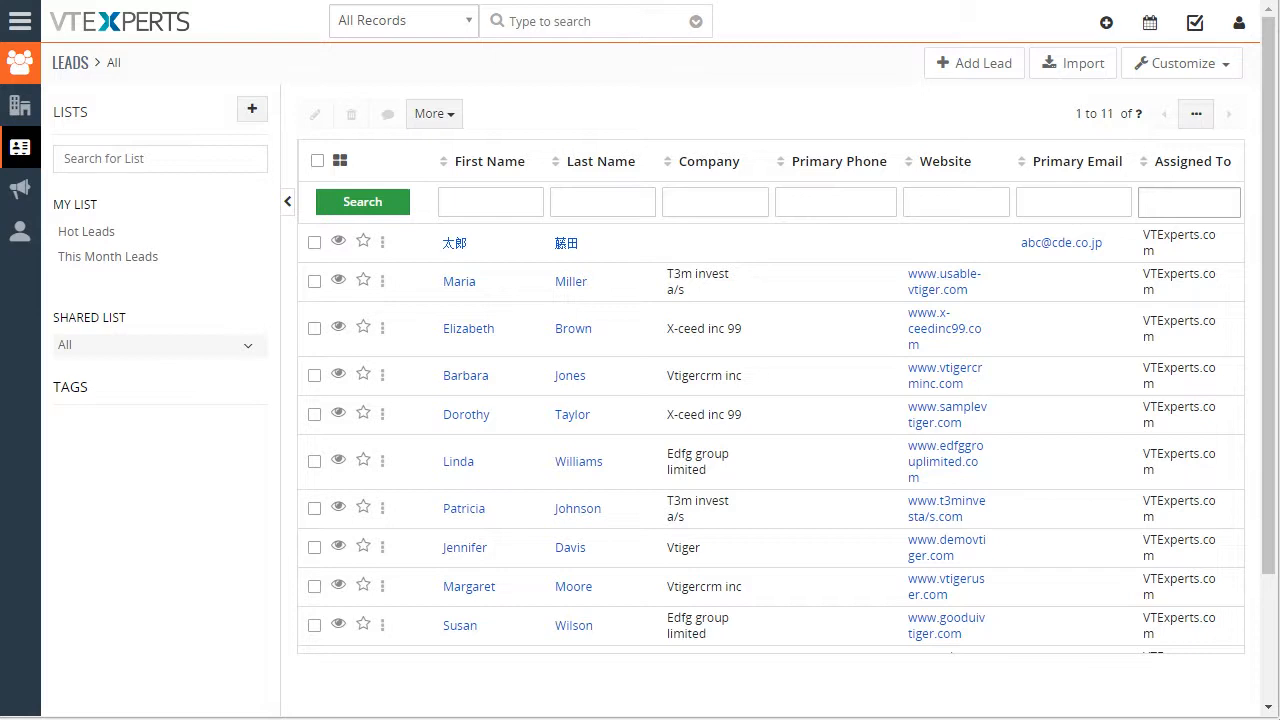
mouse_move(1053, 436)
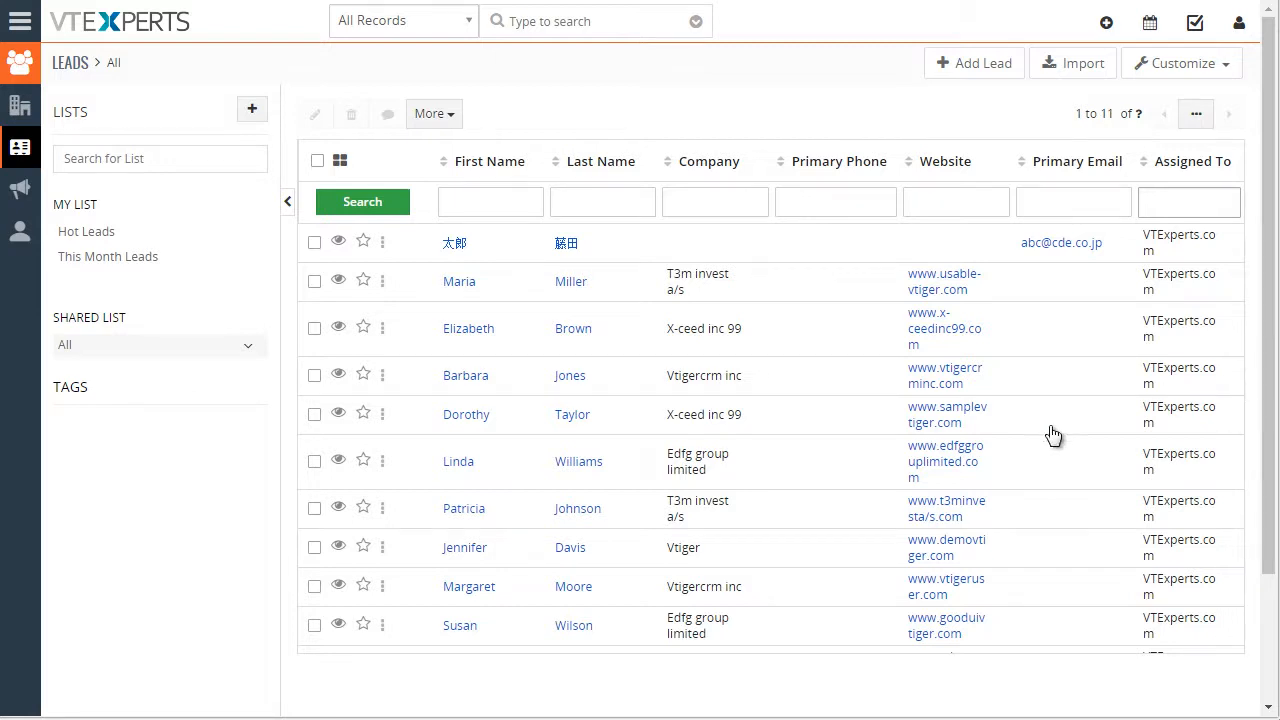
- Search all records for 'vtiger', listing seven Organizations and five Contacts
left_click(590, 21)
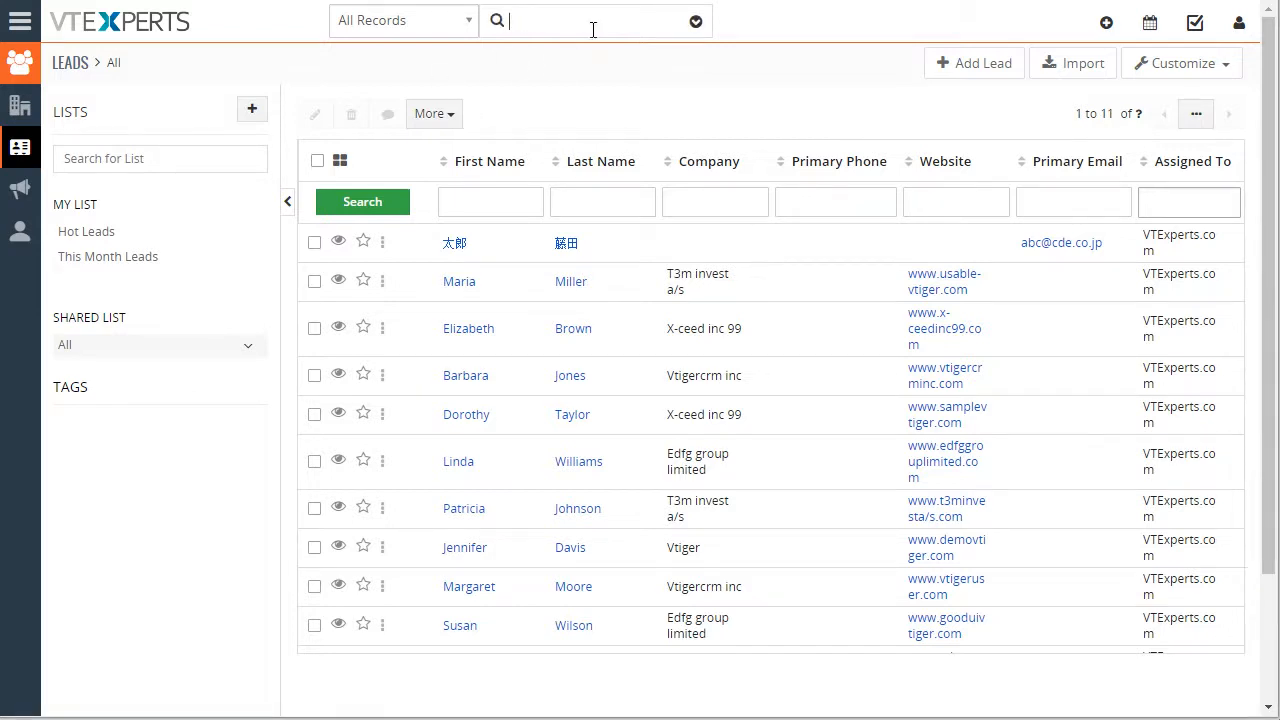
type("vtiger")
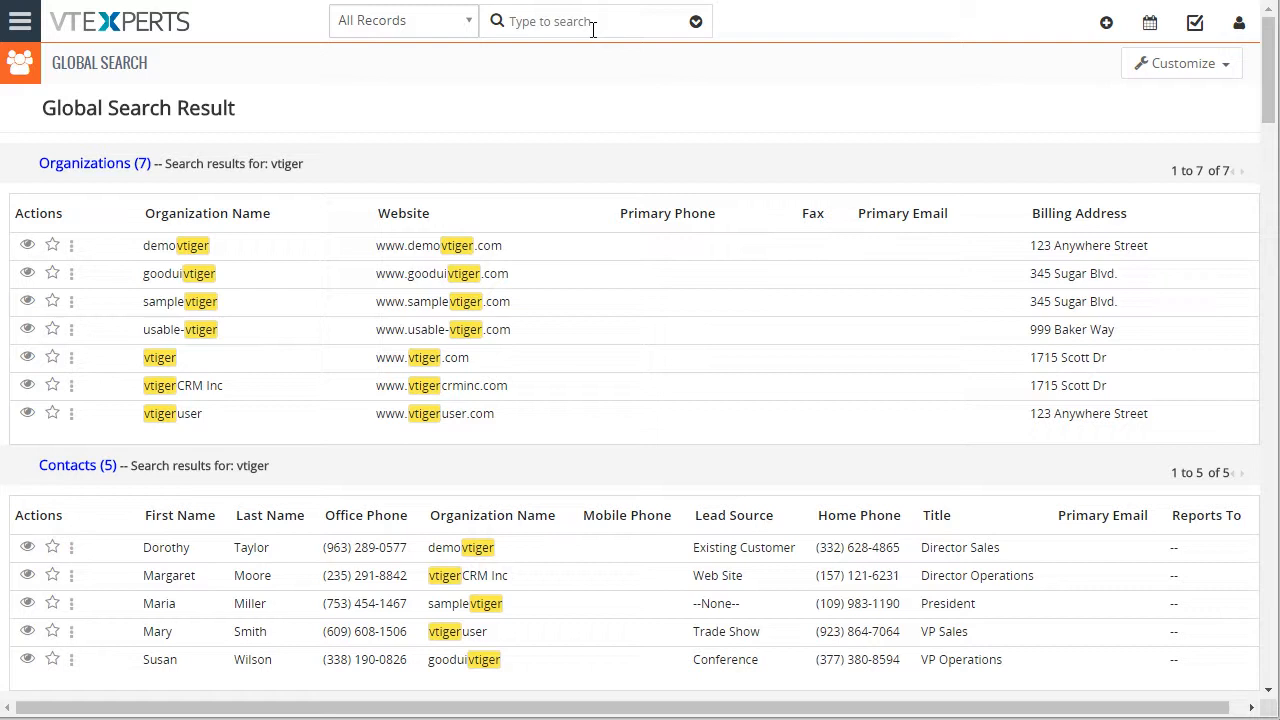
mouse_move(285, 210)
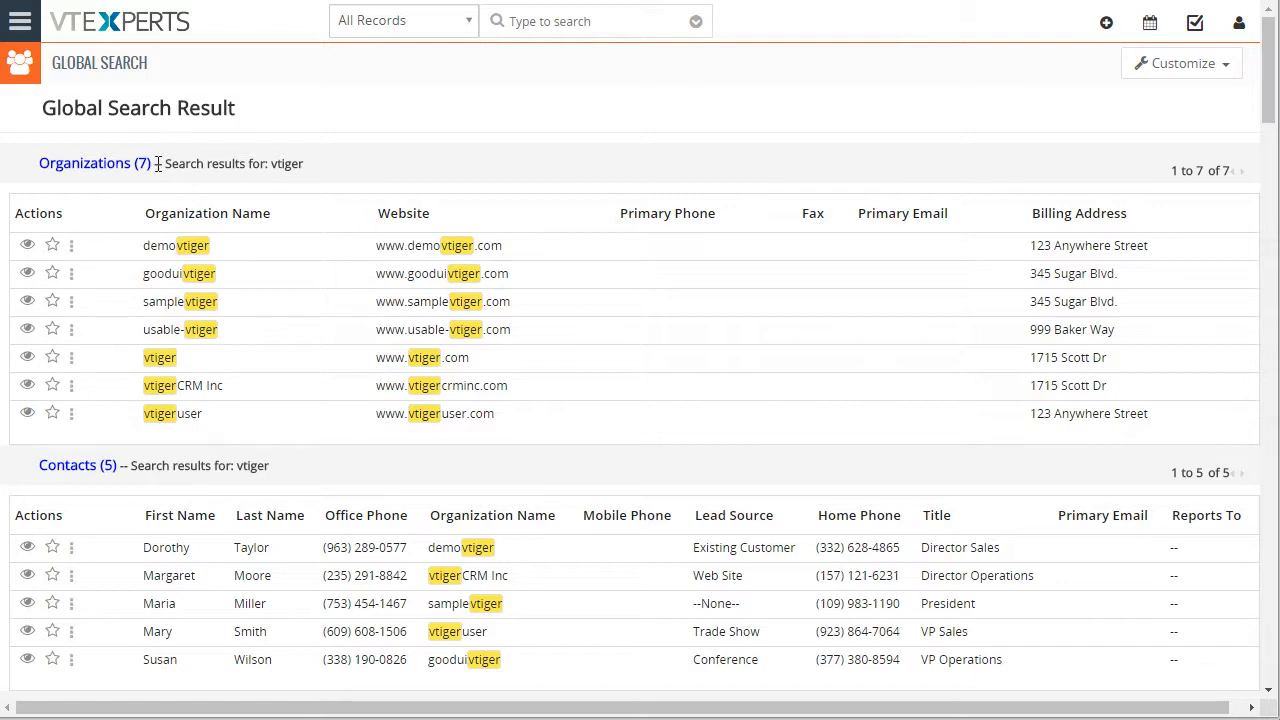
mouse_move(810, 230)
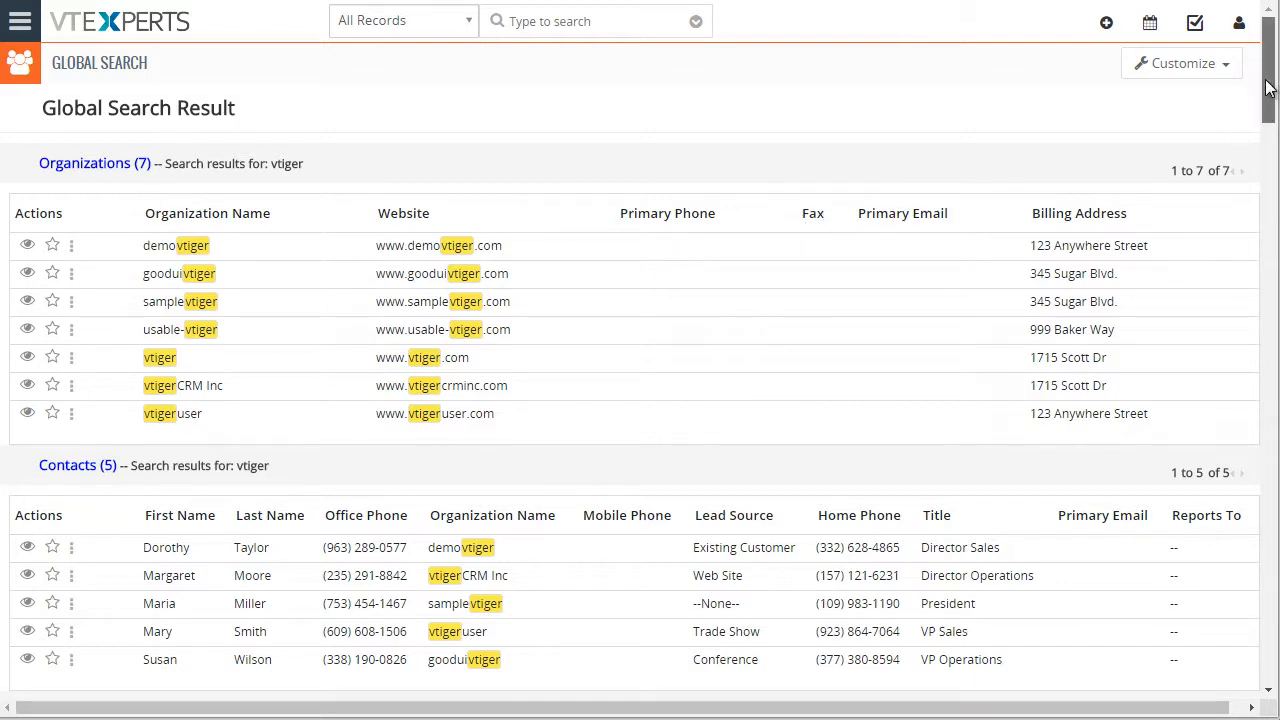
scroll("down", 3)
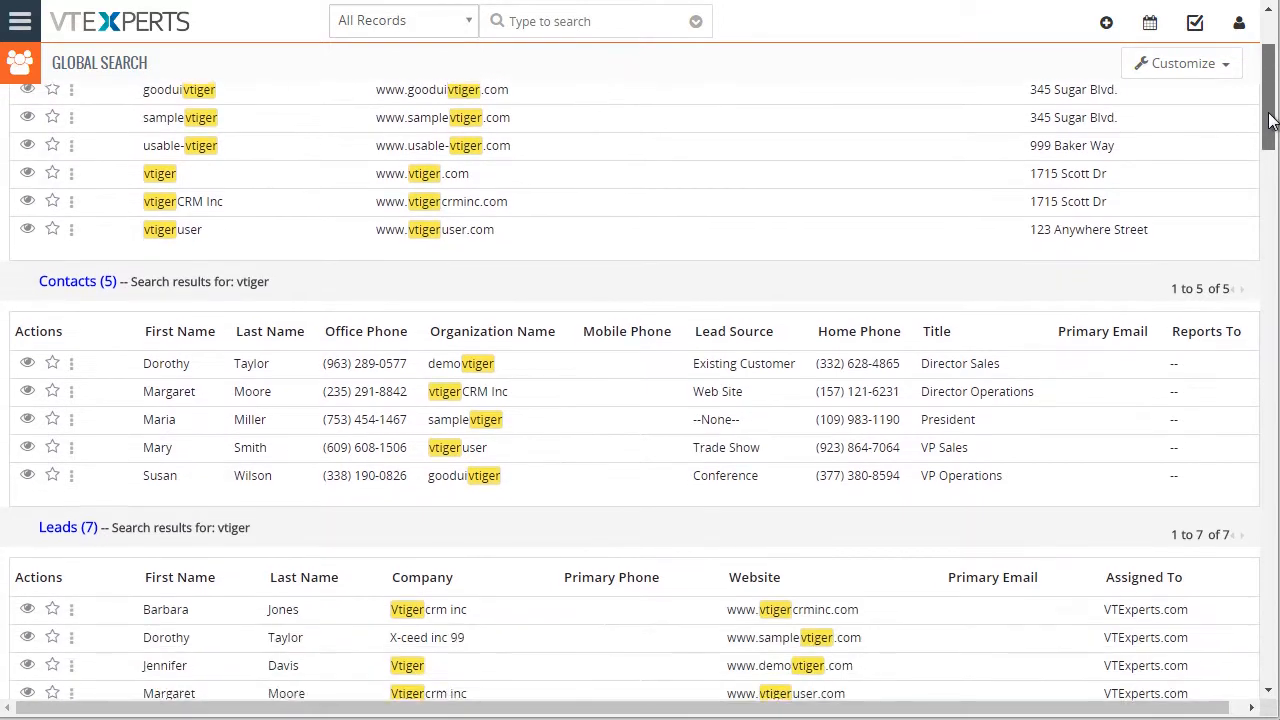
scroll("down", 3)
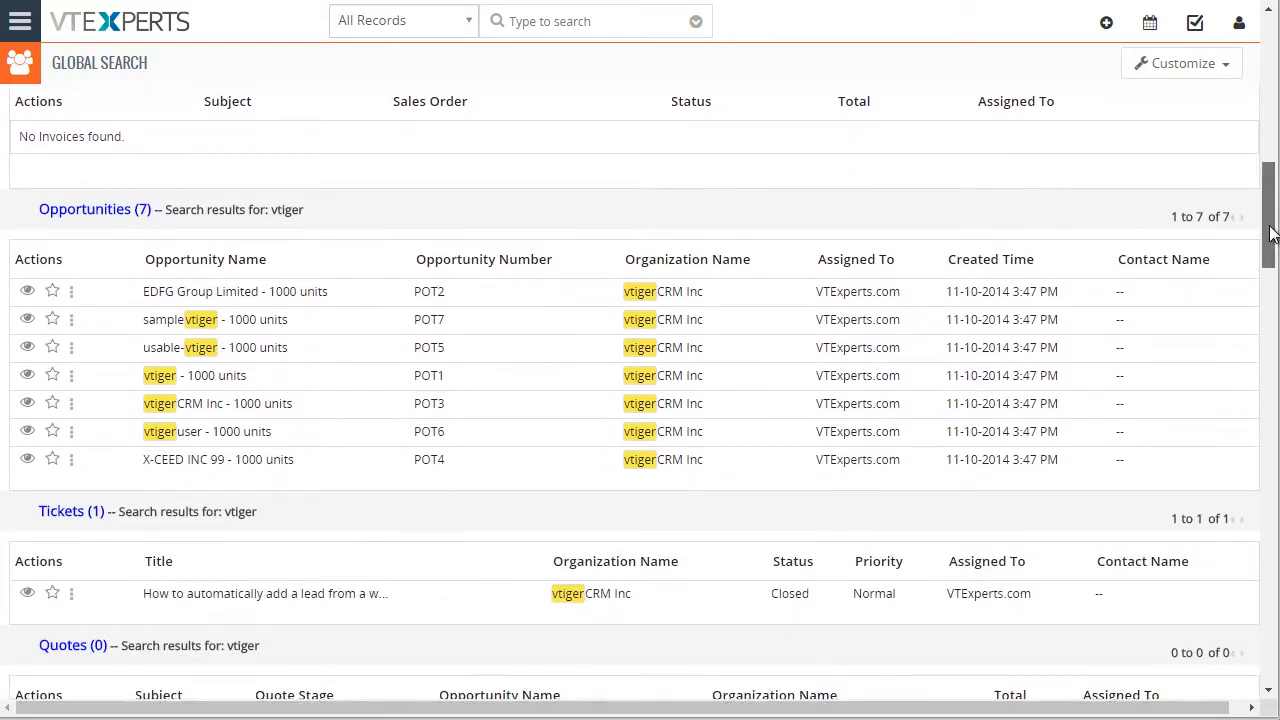
scroll("down", 3)
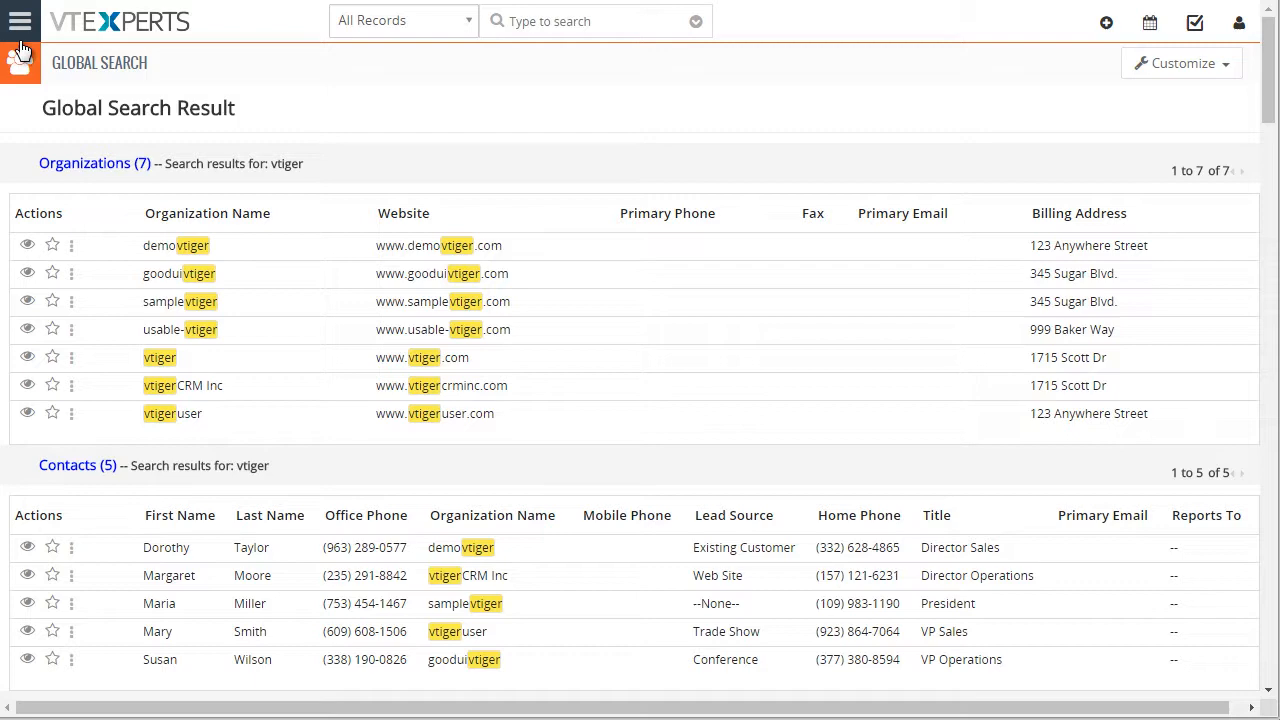
- Go through Settings, CRM Settings and Other Settings to the Global Search page
left_click(20, 20)
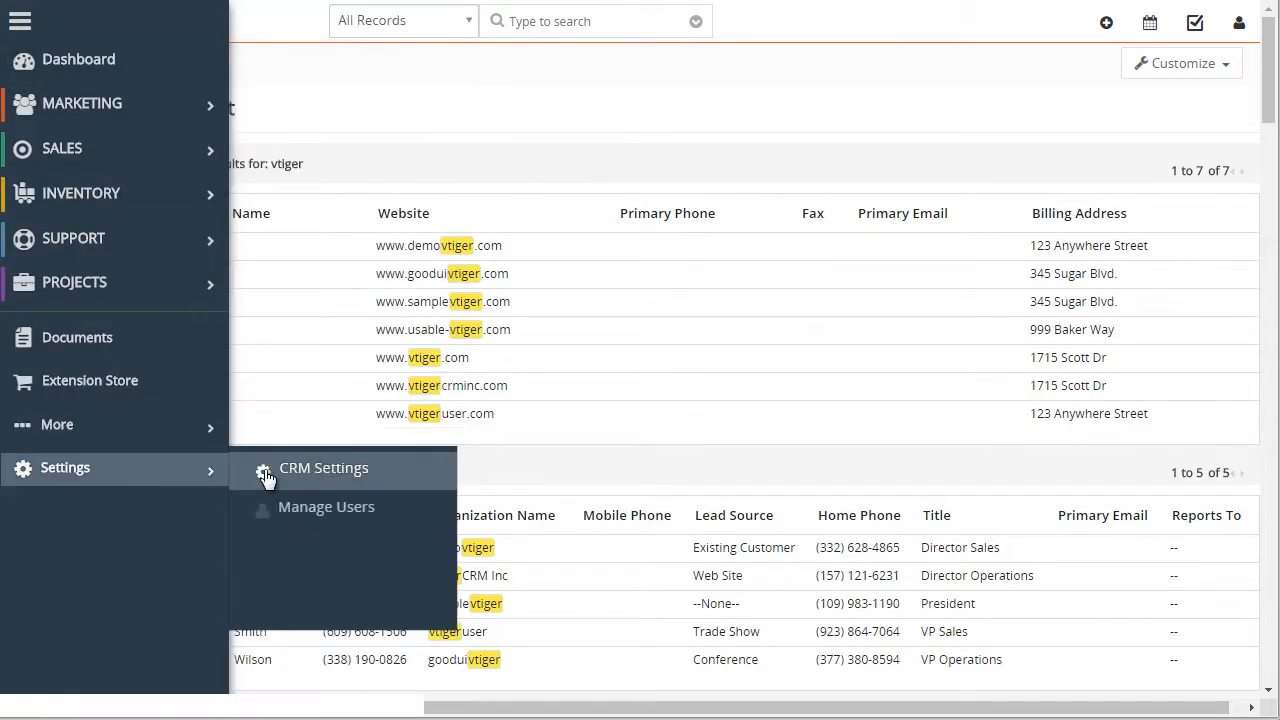
left_click(323, 467)
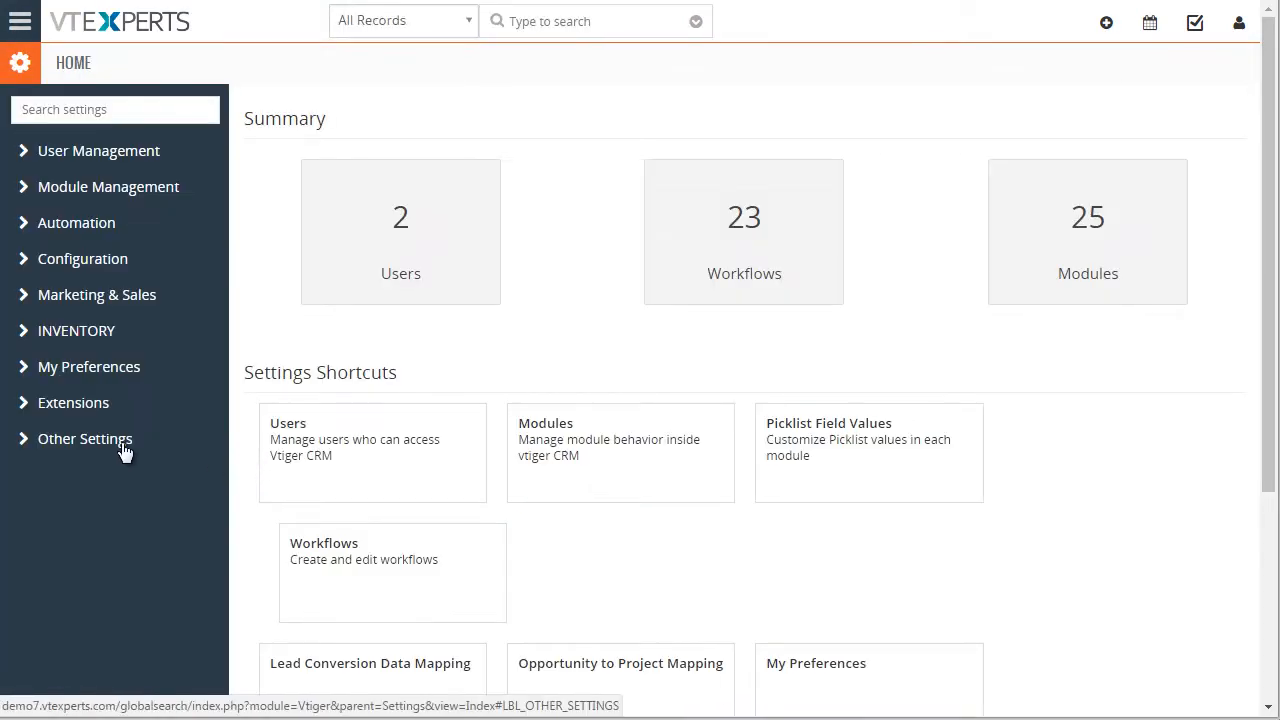
left_click(85, 438)
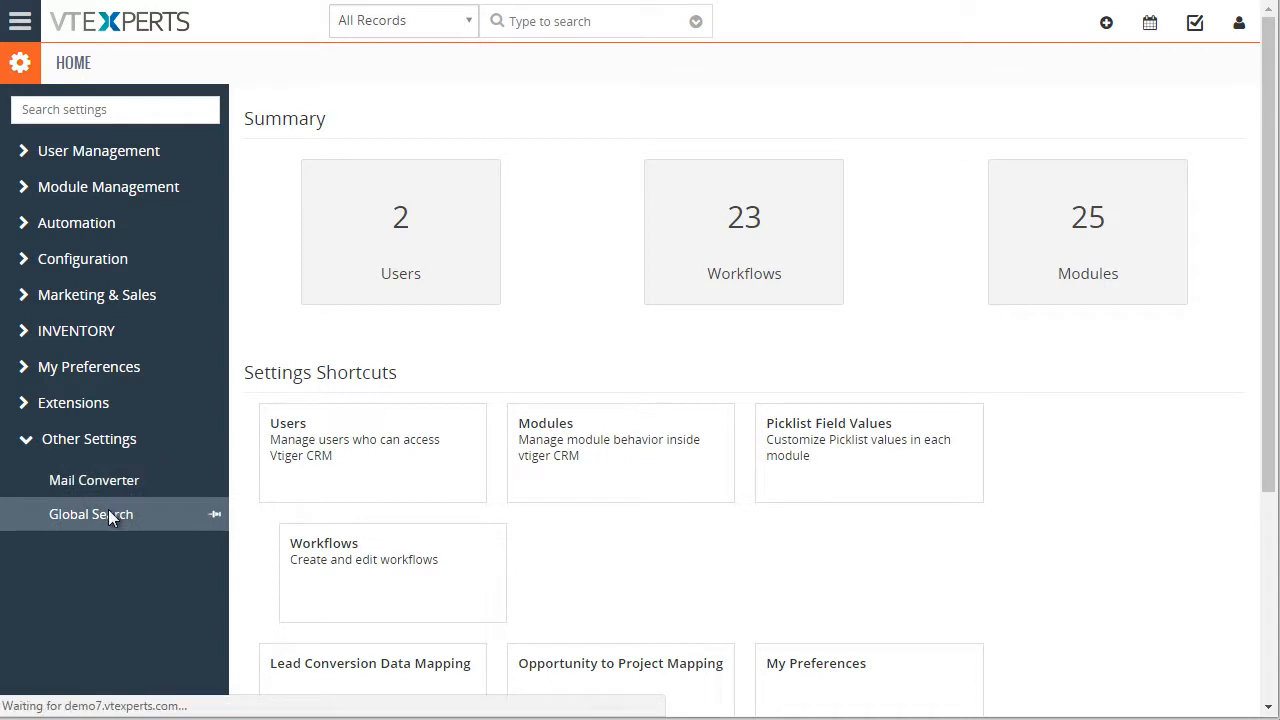
left_click(91, 514)
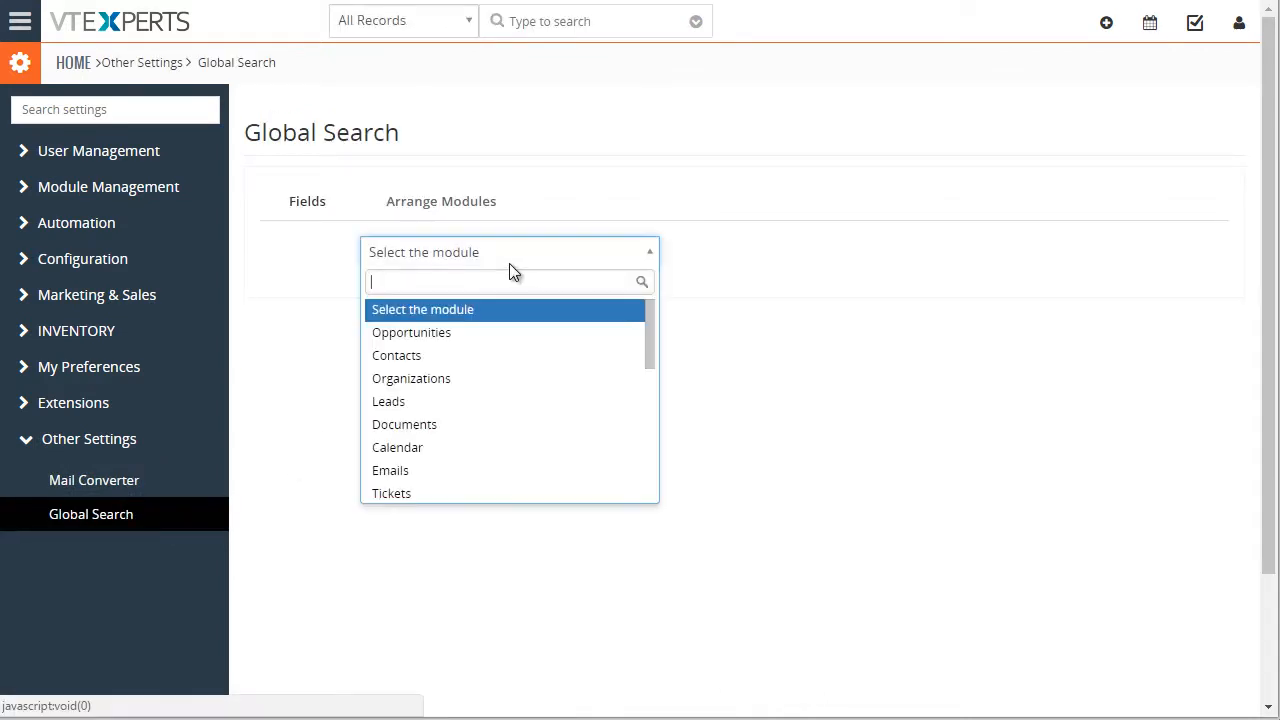
- Review Organizations' six search fields and the module order starting Organizations, Contacts, Leads
left_click(411, 378)
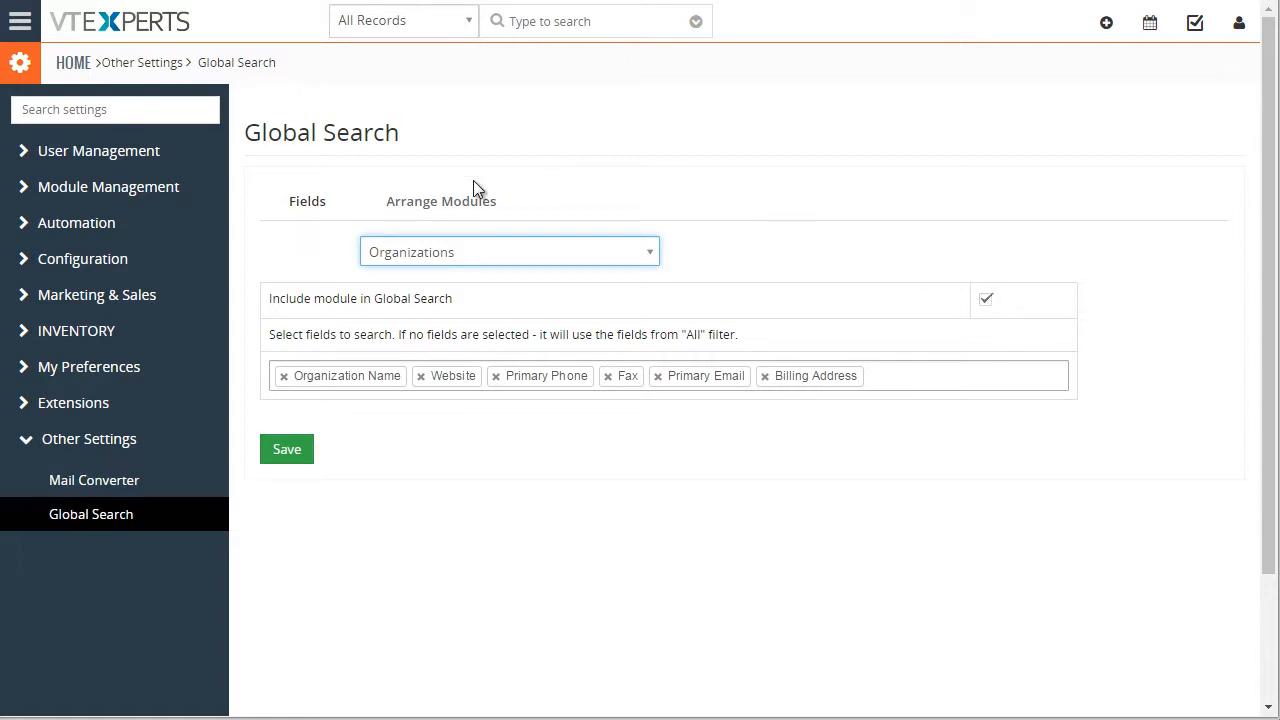
left_click(441, 201)
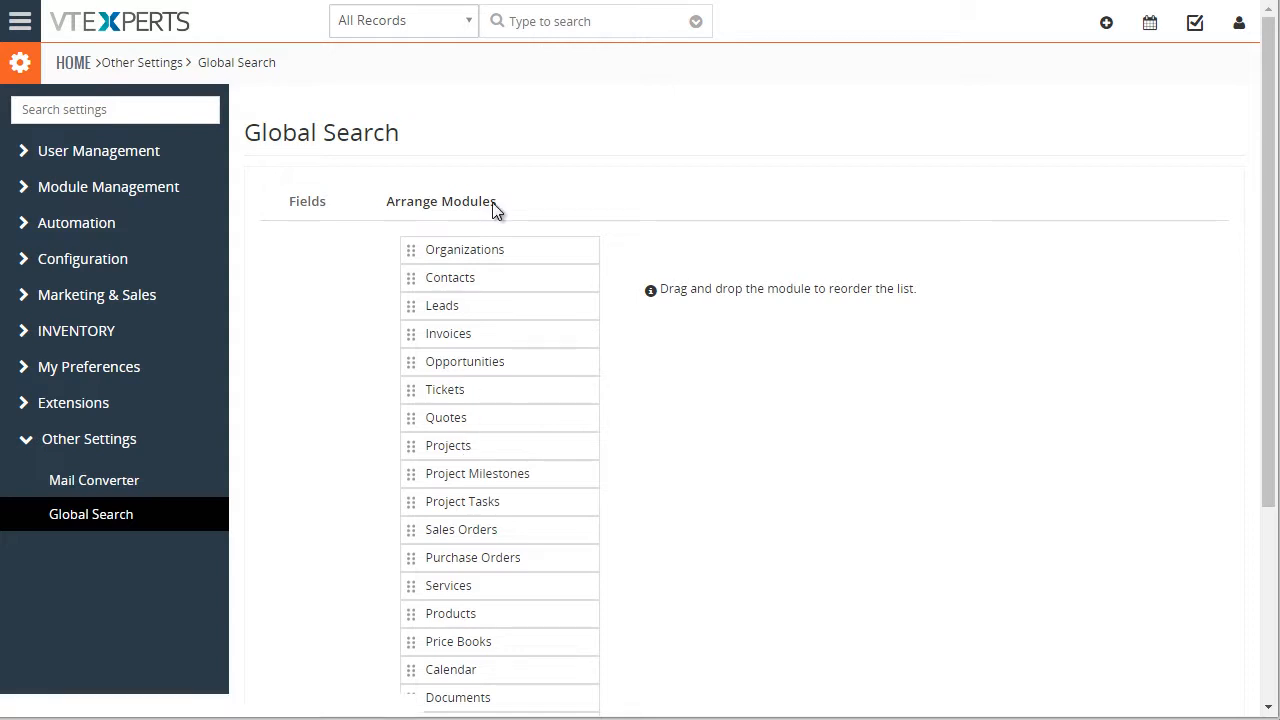
left_click(590, 20)
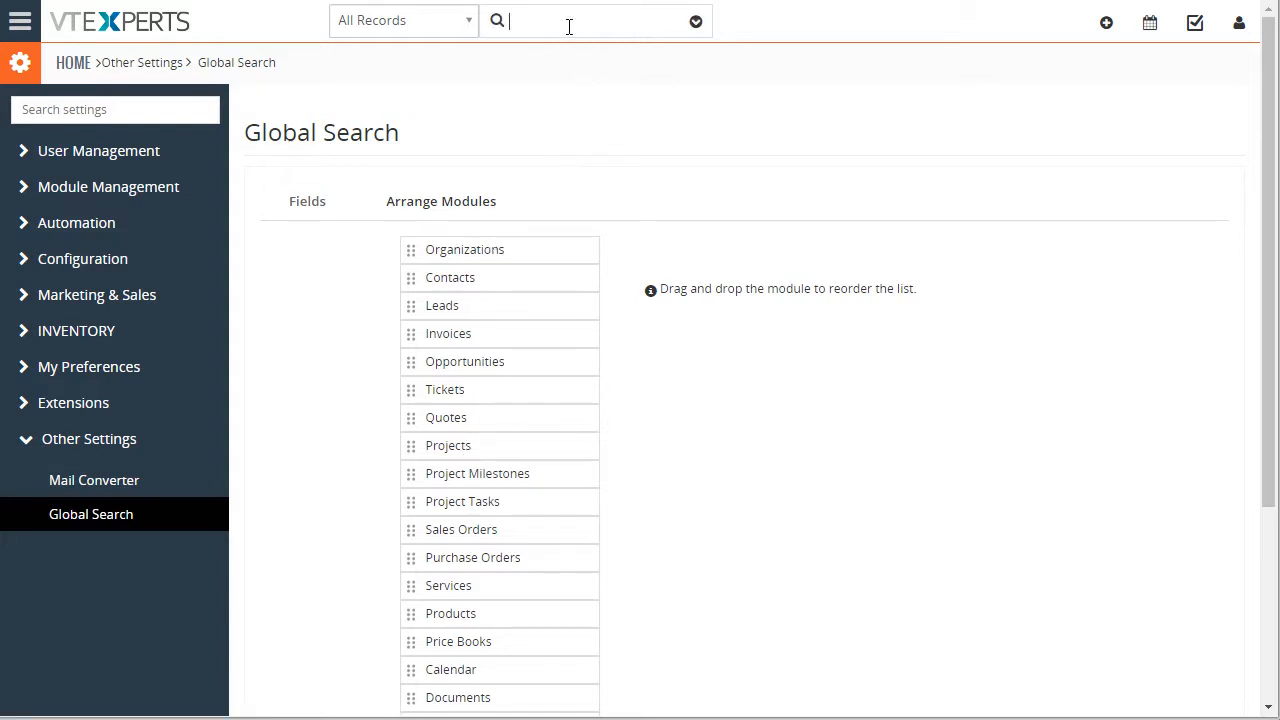
- Rerun the 'vtiger' search and scroll through seven Organizations, five Contacts and seven Leads
type("vtiger")
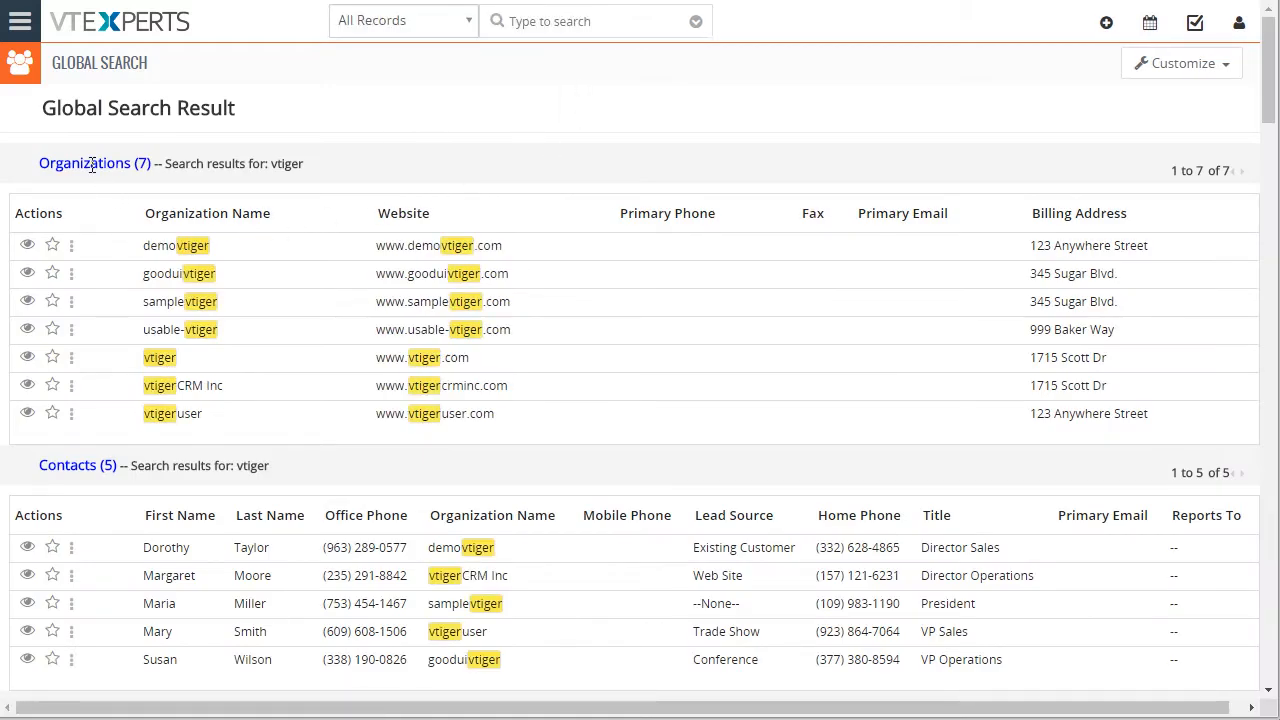
scroll("down", 3)
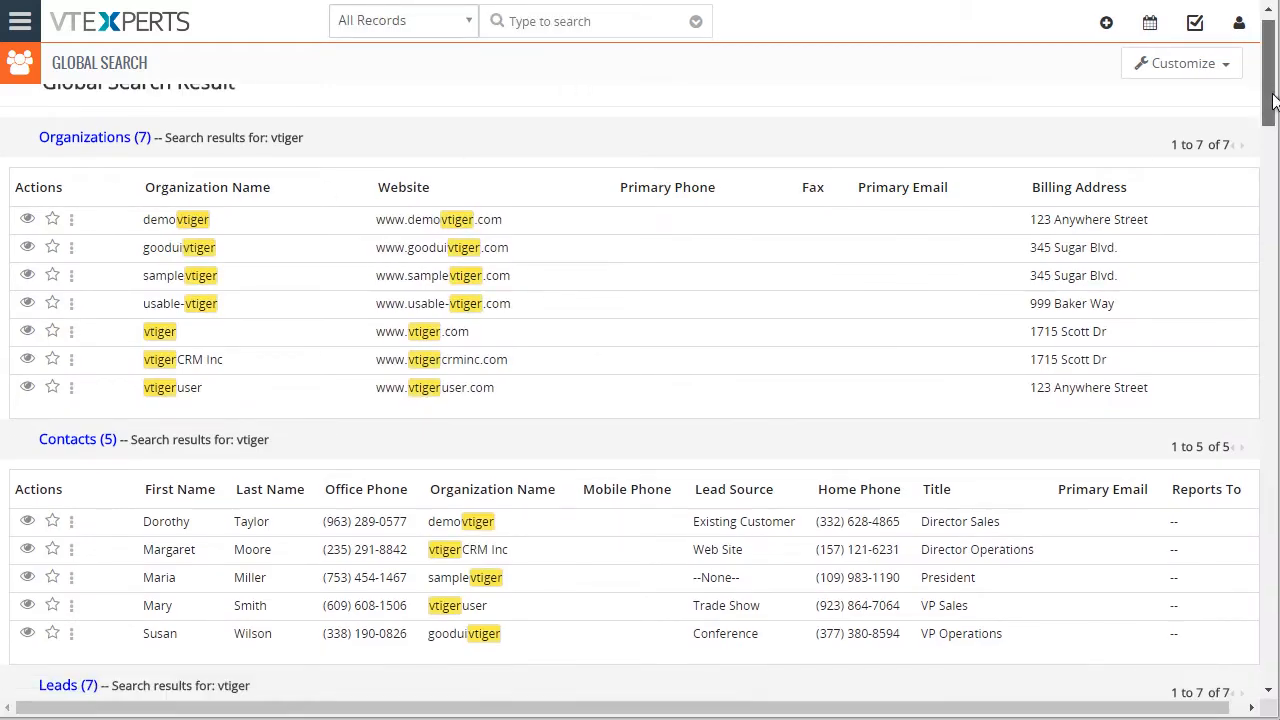